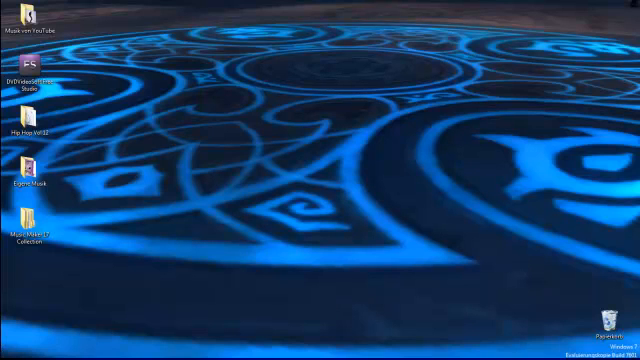
Step: Launch Google Chrome from the Windows 7 Start menu to get a blank tab
{"action": "left_click", "coordinate": [10, 353]}
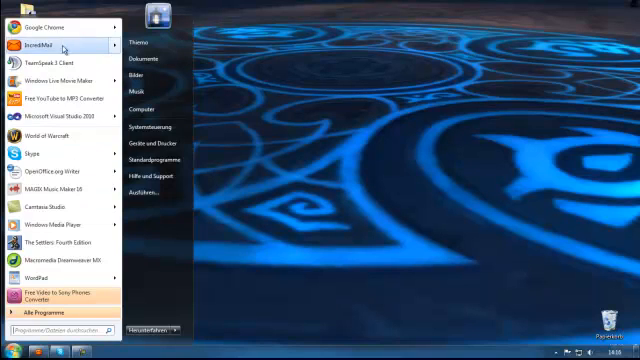
{"action": "left_click", "coordinate": [45, 28]}
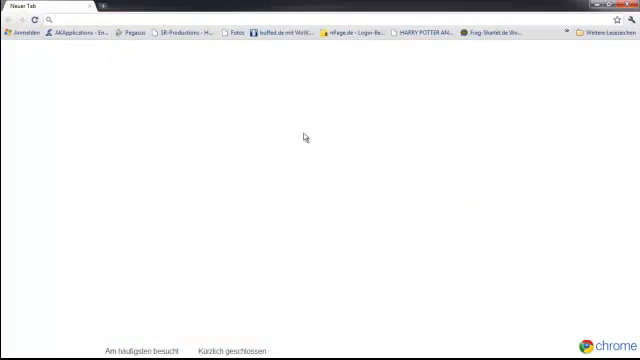
Step: Open the WEB.DE FreeMail signup form, choose Herr, and pick postal code 73479 (Ellwangen Jagst)
{"action": "type", "text": "web"}
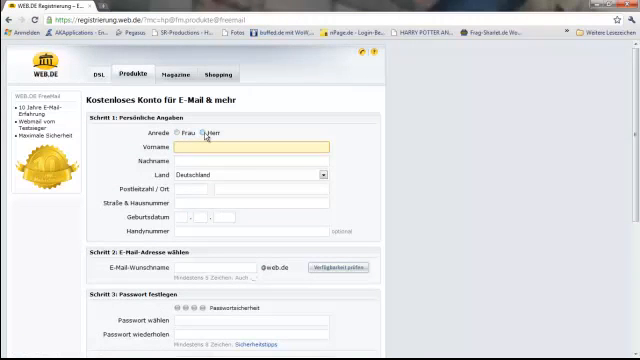
{"action": "left_click", "coordinate": [270, 147]}
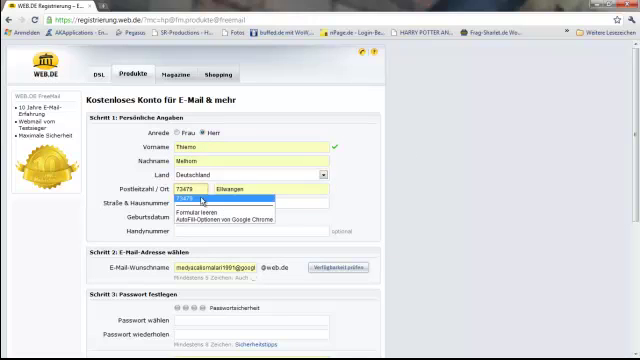
{"action": "left_click", "coordinate": [195, 189]}
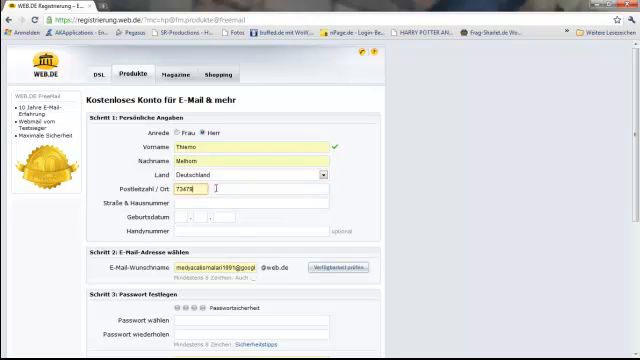
{"action": "type", "text": "9"}
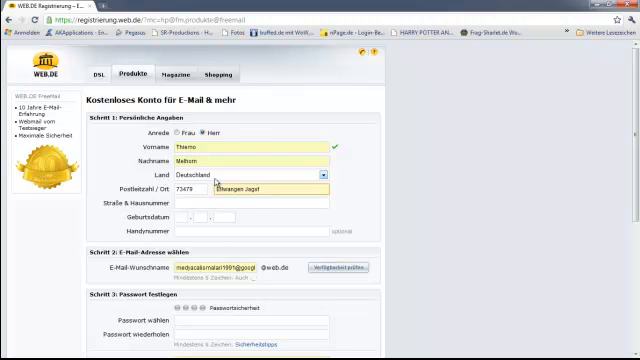
{"action": "left_click", "coordinate": [270, 203]}
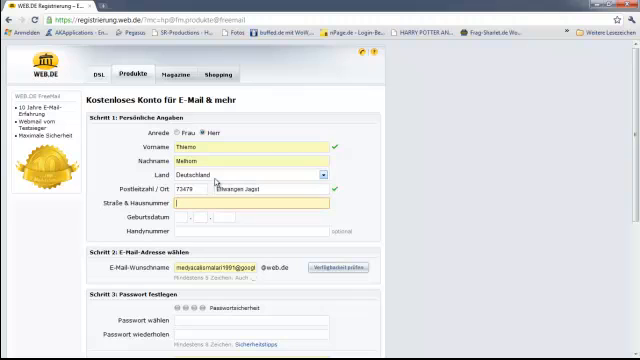
{"action": "type", "text": "Sc"}
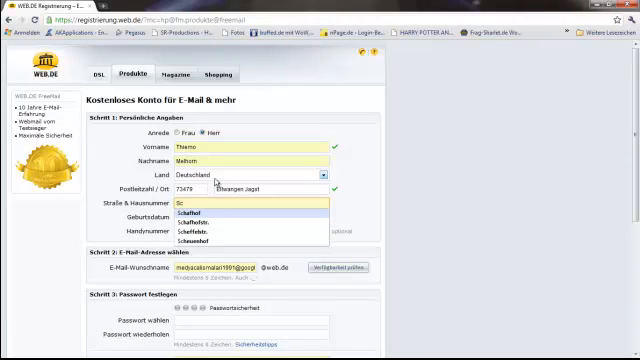
{"action": "type", "text": "hl"}
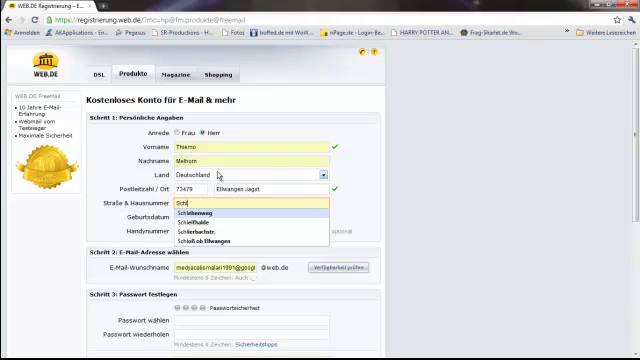
{"action": "mouse_move", "coordinate": [210, 188]}
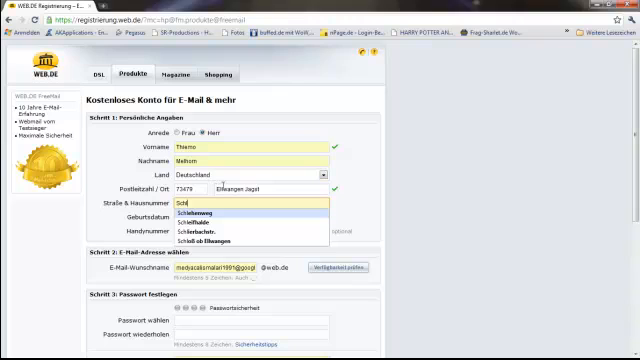
{"action": "left_click", "coordinate": [181, 204]}
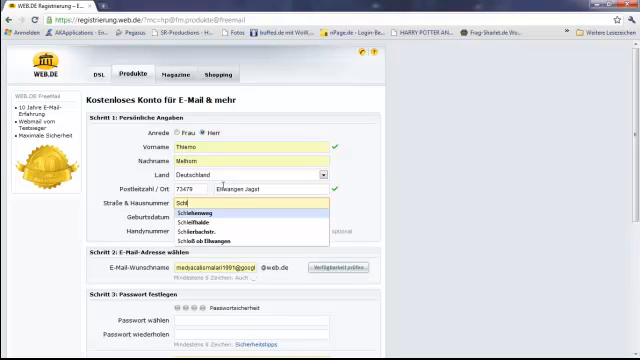
{"action": "type", "text": "oßsteige"}
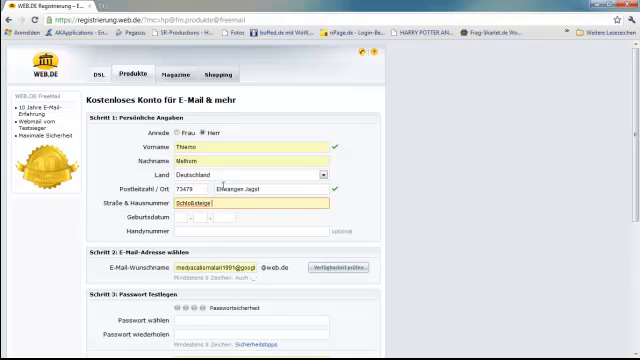
{"action": "type", "text": "2"}
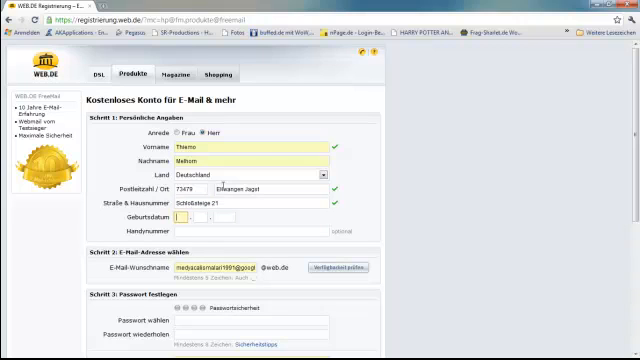
{"action": "type", "text": "11"}
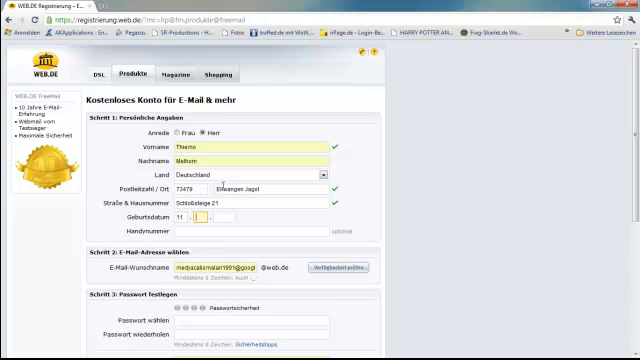
{"action": "type", "text": "06"}
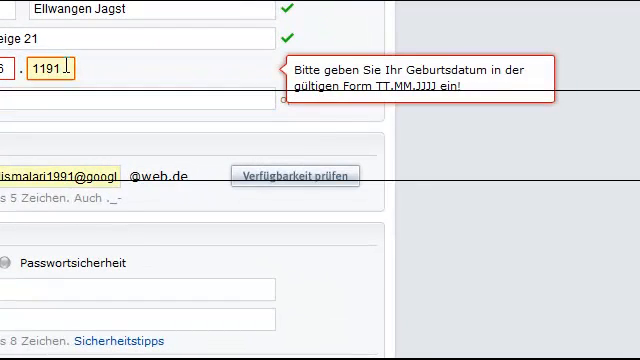
{"action": "key", "text": "Backspace"}
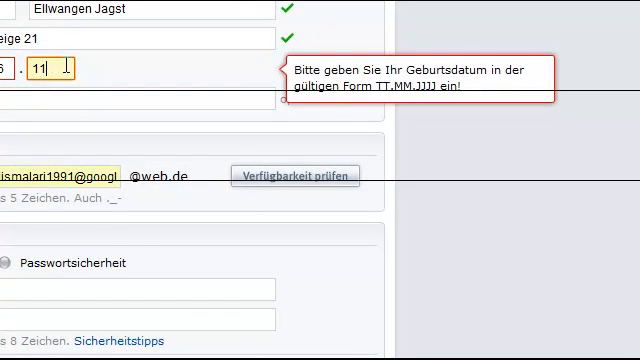
{"action": "type", "text": "199"}
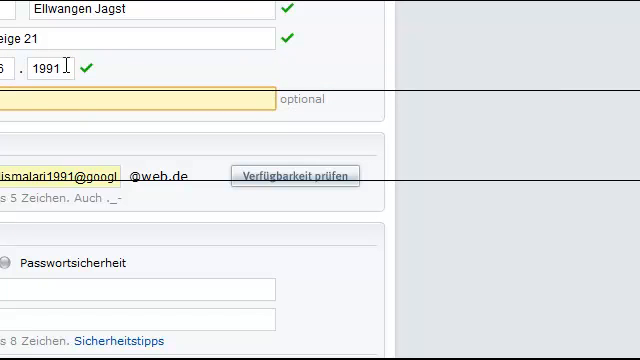
{"action": "type", "text": "googler"}
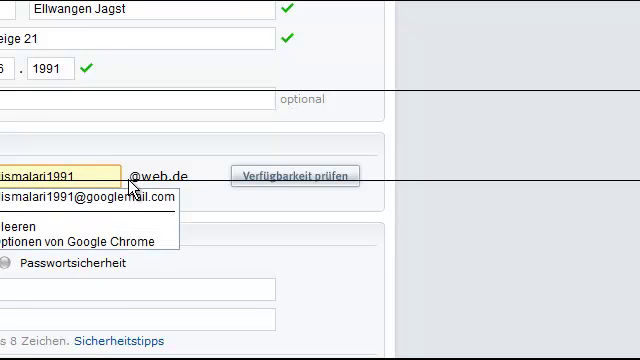
{"action": "left_click", "coordinate": [295, 176]}
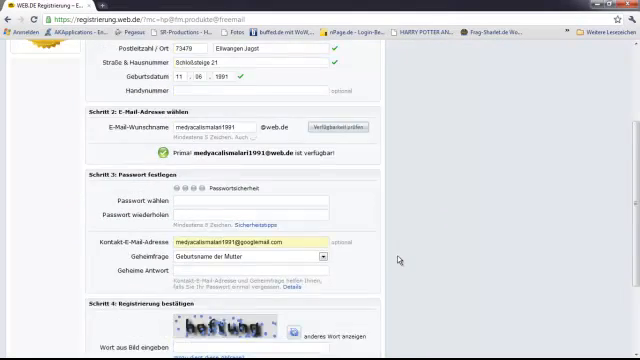
{"action": "scroll", "scroll_direction": "down", "scroll_amount": 3}
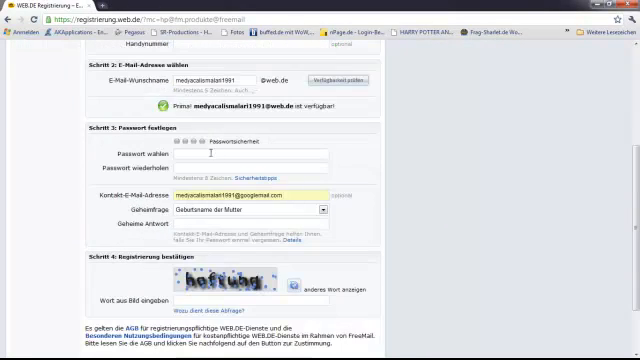
{"action": "left_click", "coordinate": [250, 155]}
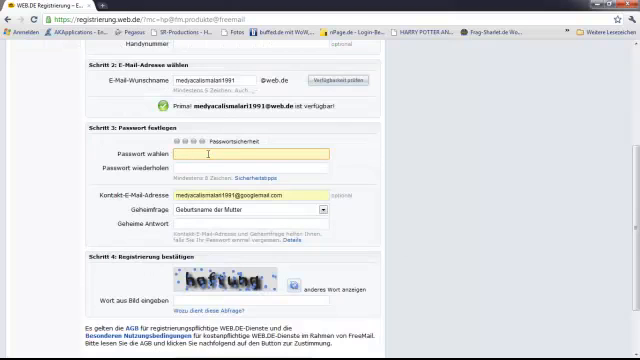
{"action": "type", "text": "•"}
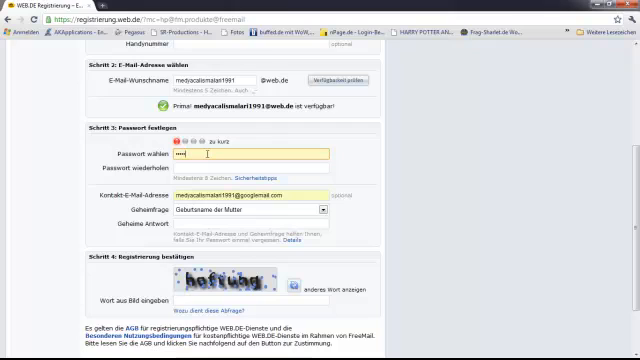
{"action": "type", "text": "•"}
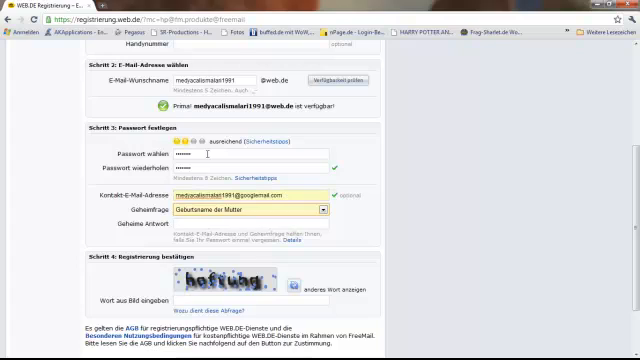
{"action": "left_click", "coordinate": [250, 224]}
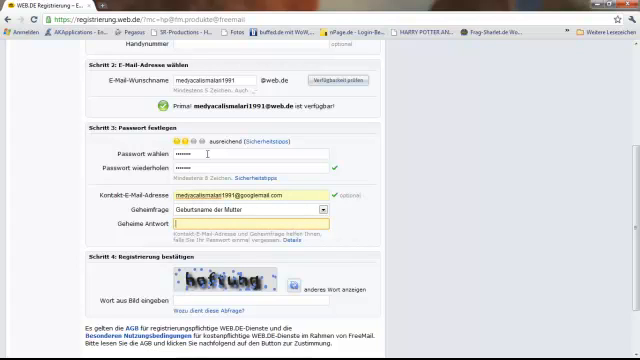
{"action": "type", "text": "54"}
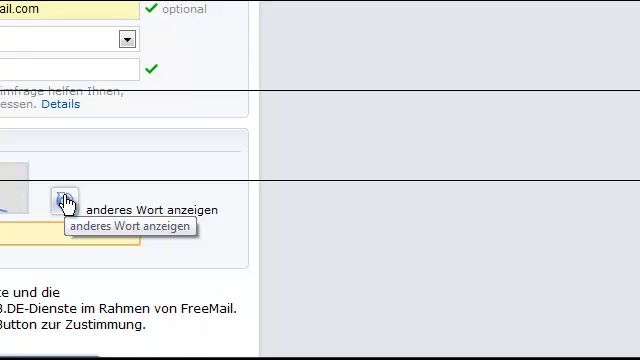
Step: Load a new captcha word, agree to the AGB and create the WEB.DE account
{"action": "left_click", "coordinate": [68, 204]}
{"action": "type", "text": "renner"}
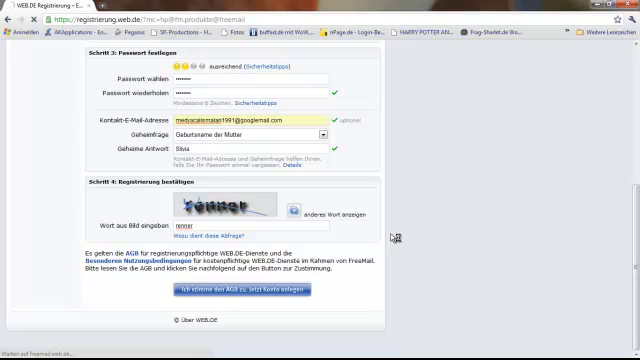
{"action": "left_click", "coordinate": [257, 295]}
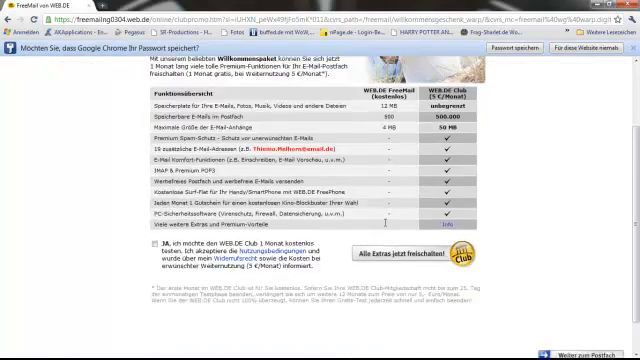
Step: Scroll past the WEB.DE Club offer to the mailbox start page, then switch to IncrediMail
{"action": "scroll", "scroll_direction": "down", "scroll_amount": 3}
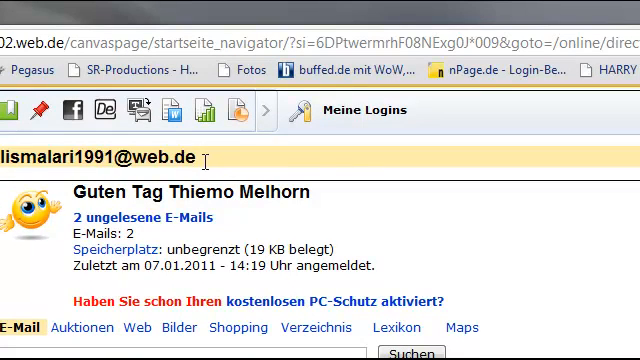
{"action": "right_click", "coordinate": [100, 158]}
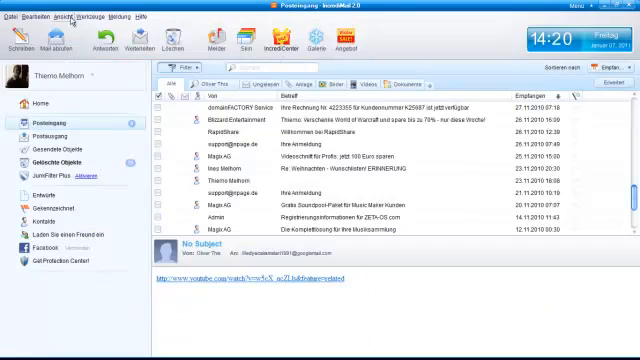
Step: Start the Konto-Assistent from IncrediMail's Werkzeuge menu
{"action": "left_click", "coordinate": [90, 25]}
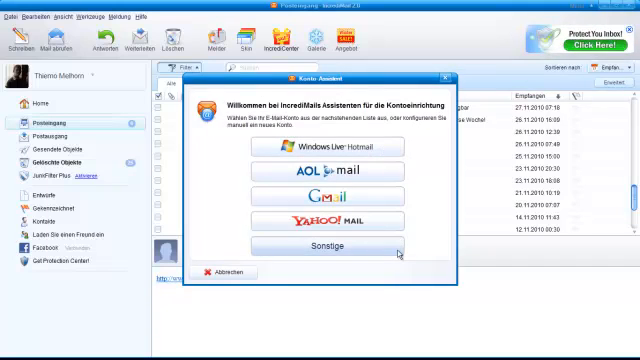
Step: Add the web.de address under Sonstige with name, password and servers pop3.web.de/smtp.web.de
{"action": "left_click", "coordinate": [320, 244]}
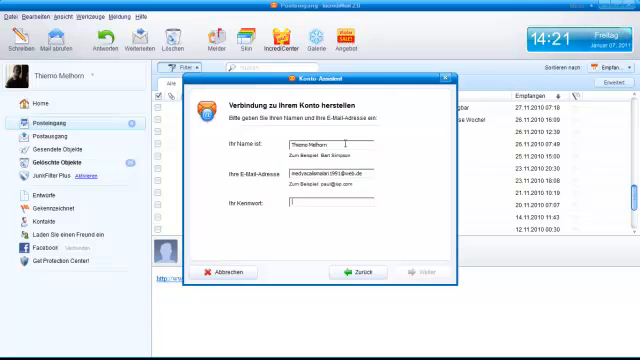
{"action": "type", "text": "*"}
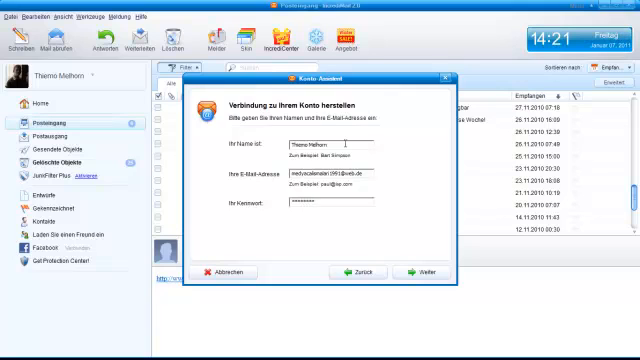
{"action": "left_click", "coordinate": [409, 271]}
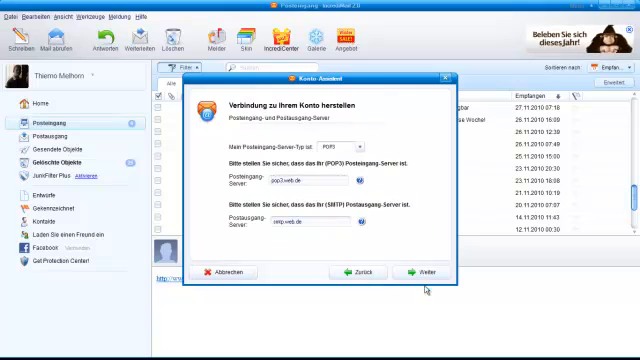
{"action": "left_click", "coordinate": [414, 270]}
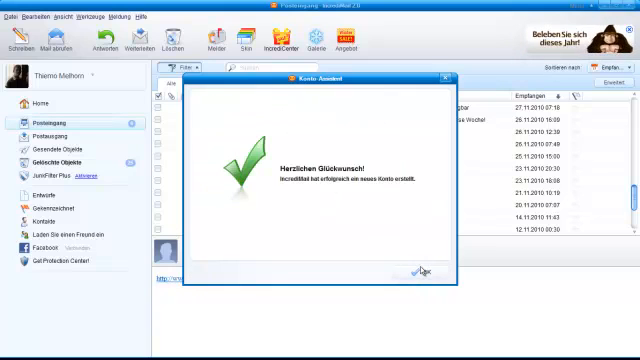
Step: Finish the wizard, check the new web.de entry in Mail-Konten, and close the list
{"action": "left_click", "coordinate": [422, 269]}
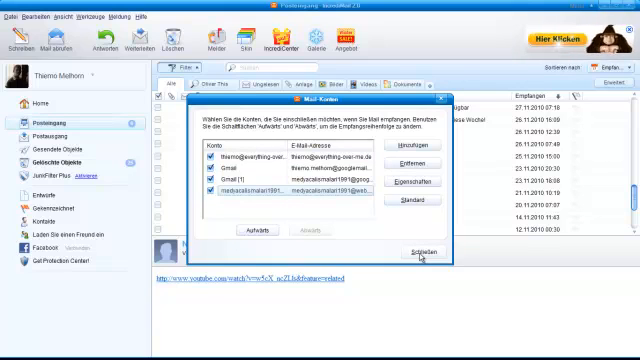
{"action": "left_click", "coordinate": [422, 249]}
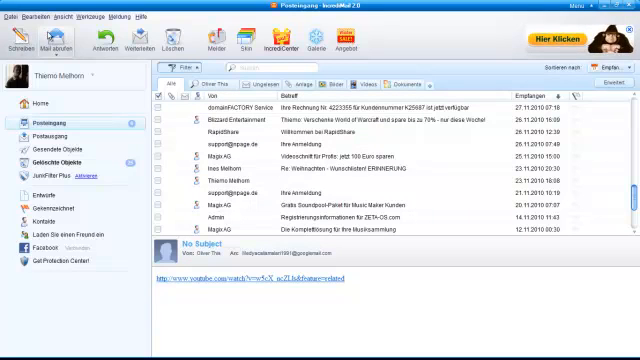
{"action": "mouse_move", "coordinate": [62, 37]}
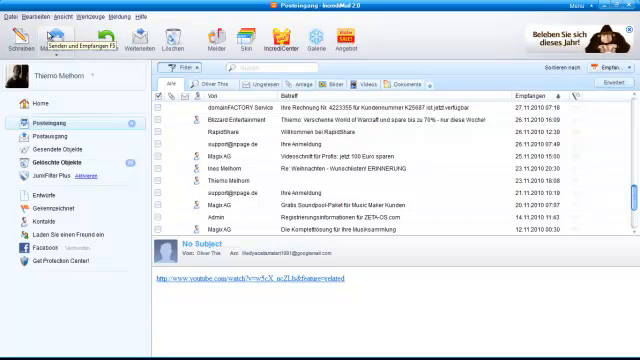